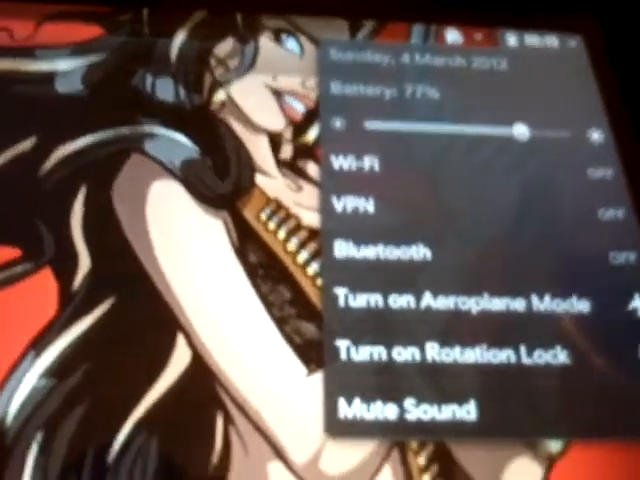
Expand the Wi-Fi entry in the status menu to show Turn on Wi-Fi and Wi-Fi Preferences.
click(356, 168)
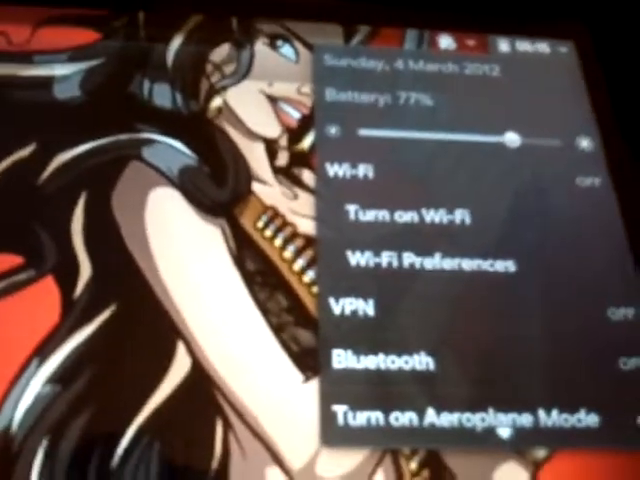